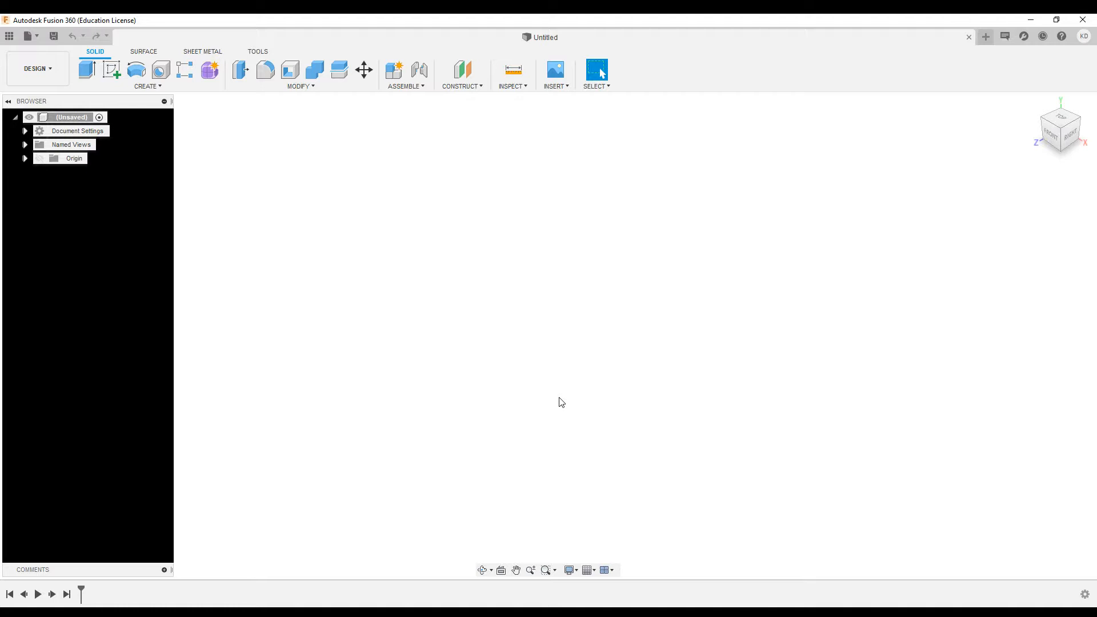
mouse_move(467, 449)
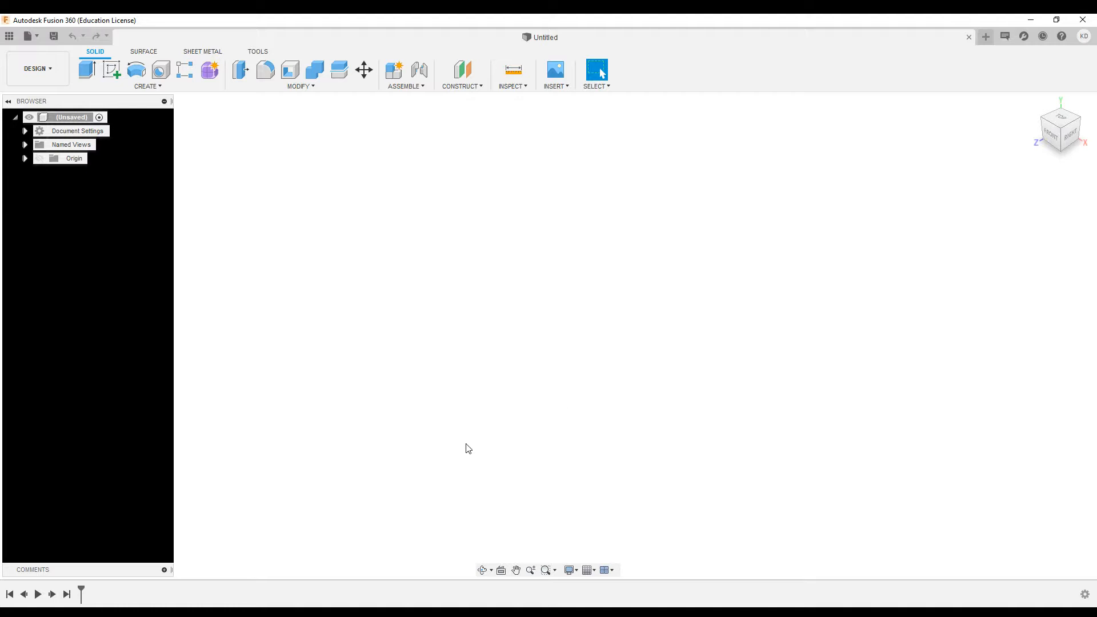
mouse_move(527, 501)
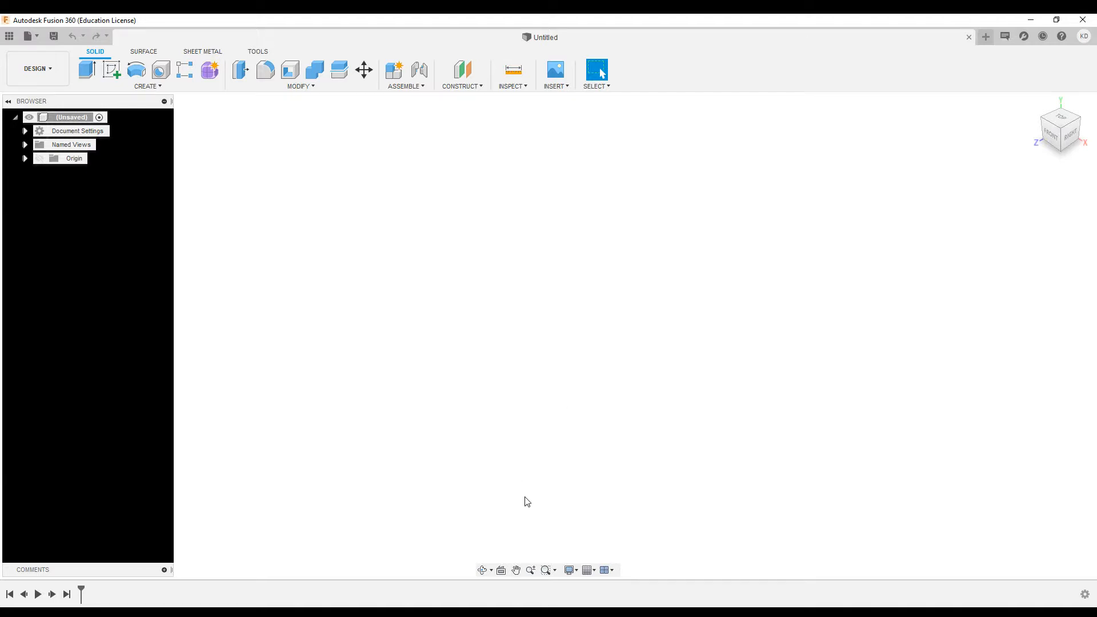
mouse_move(411, 509)
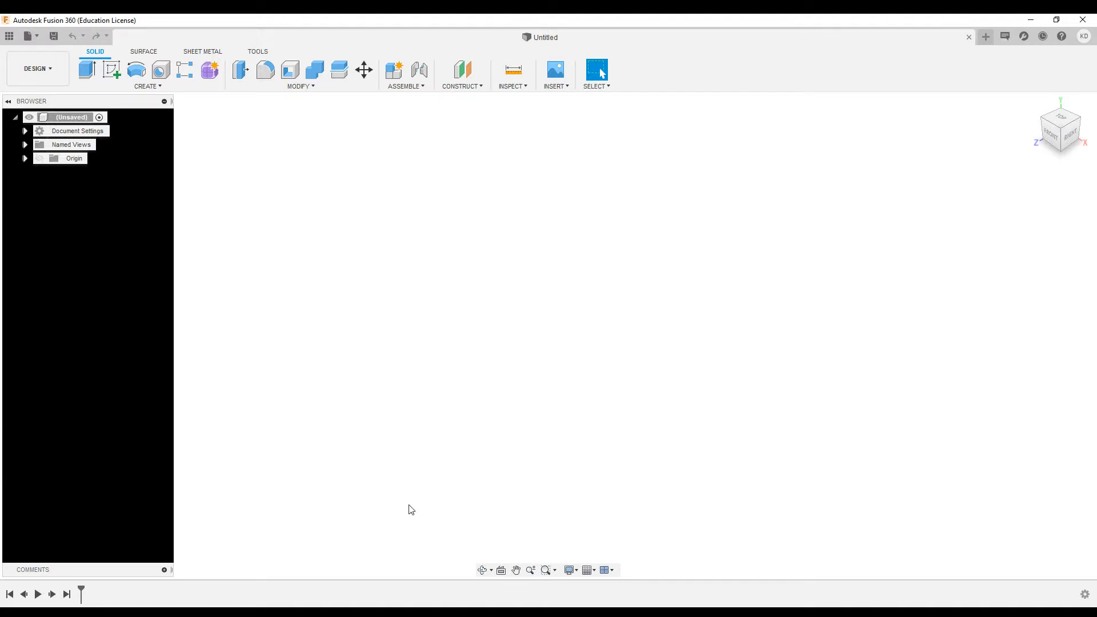
mouse_move(530, 369)
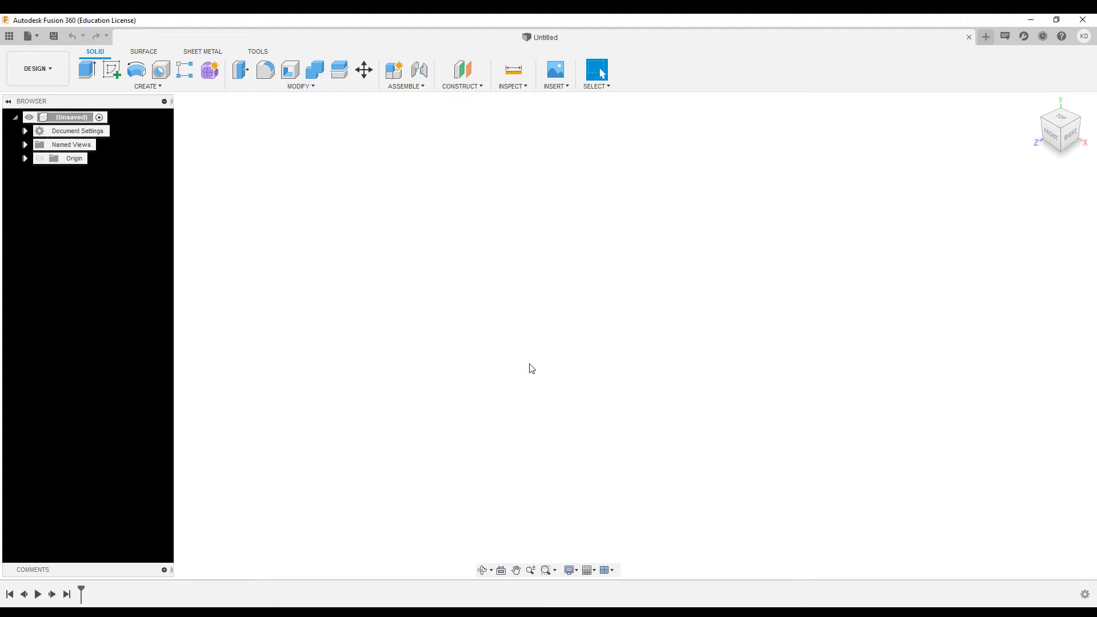
mouse_move(613, 458)
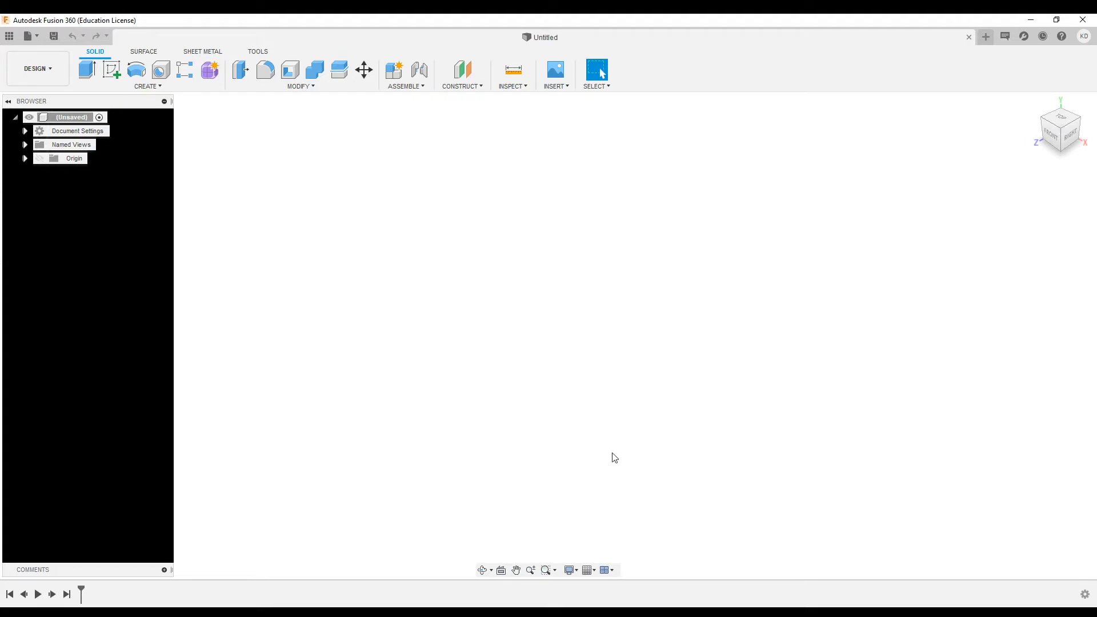
mouse_move(352, 340)
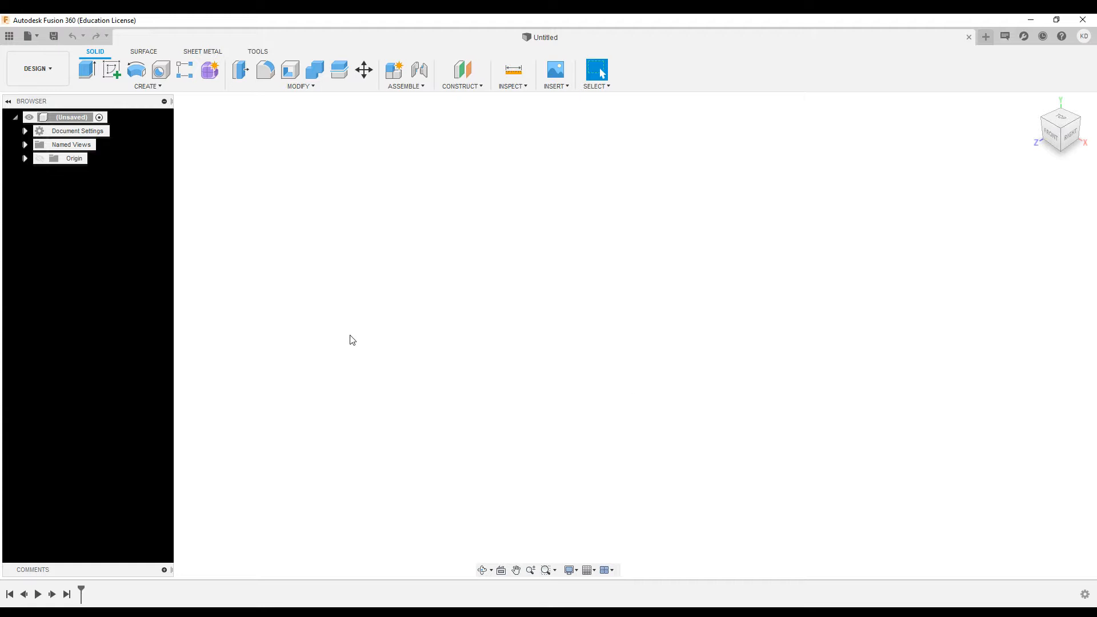
mouse_move(236, 193)
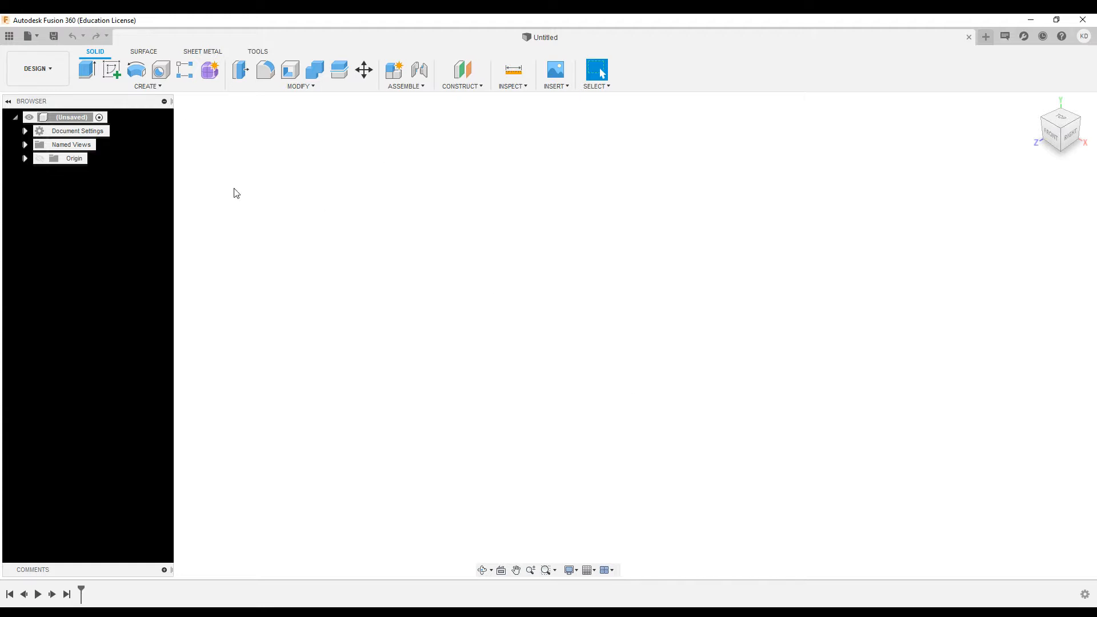
mouse_move(112, 69)
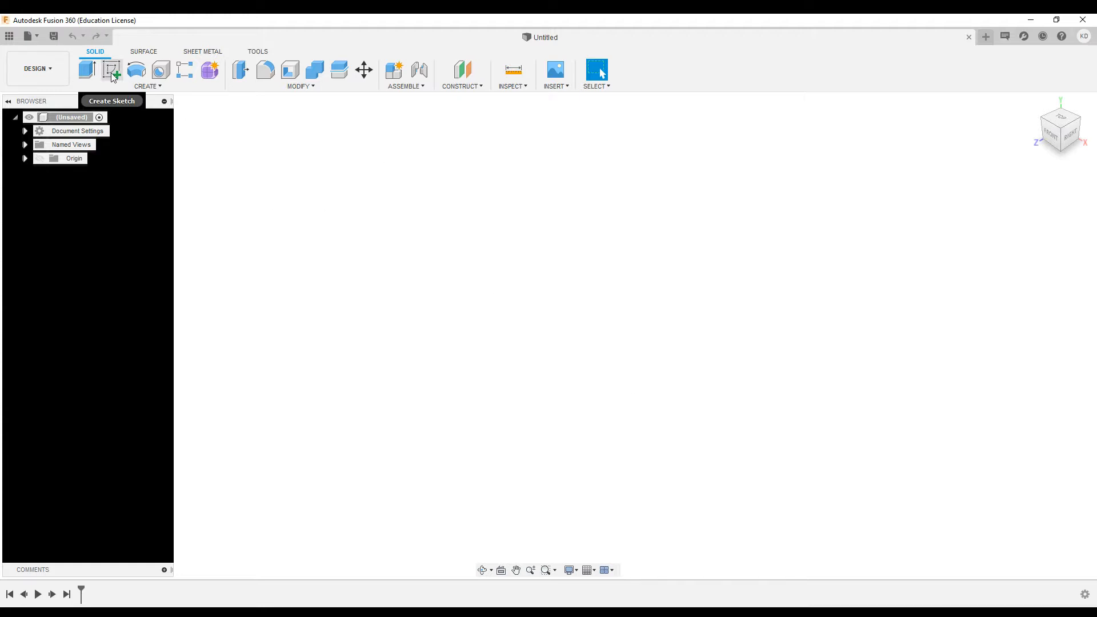
mouse_move(110, 69)
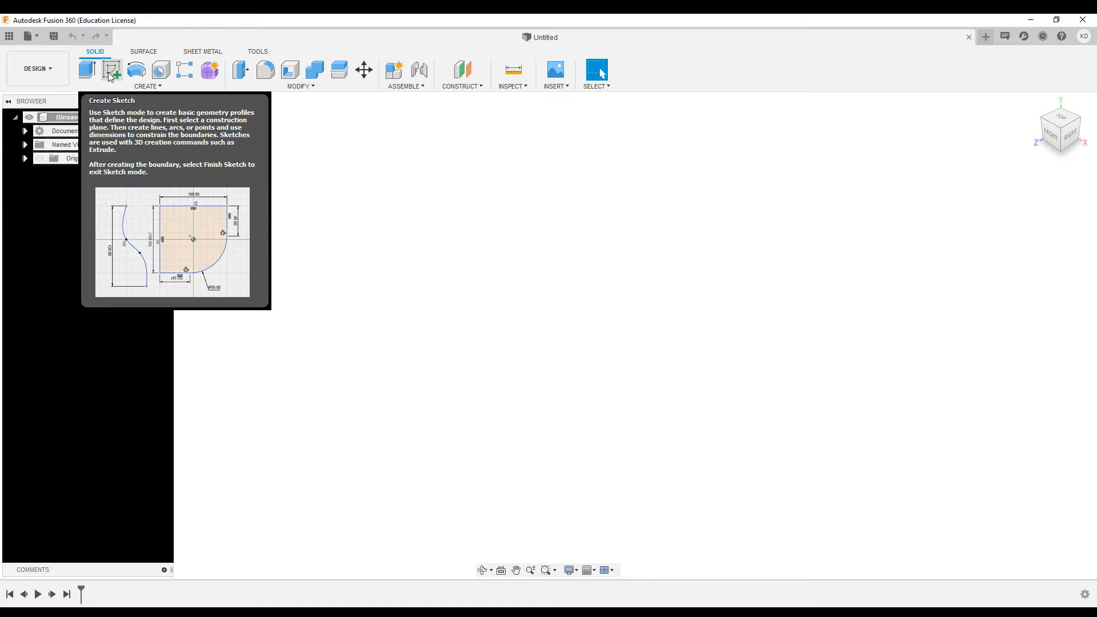
- Start a new sketch and preview the origin planes to pick a sketch plane
click(111, 69)
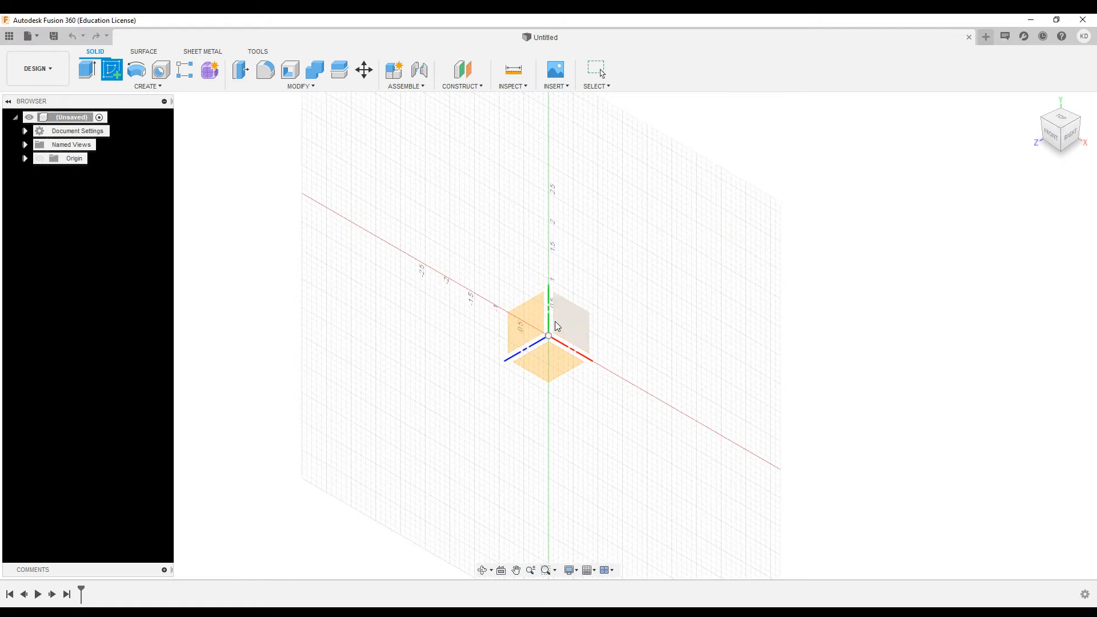
drag(556, 325, 563, 367)
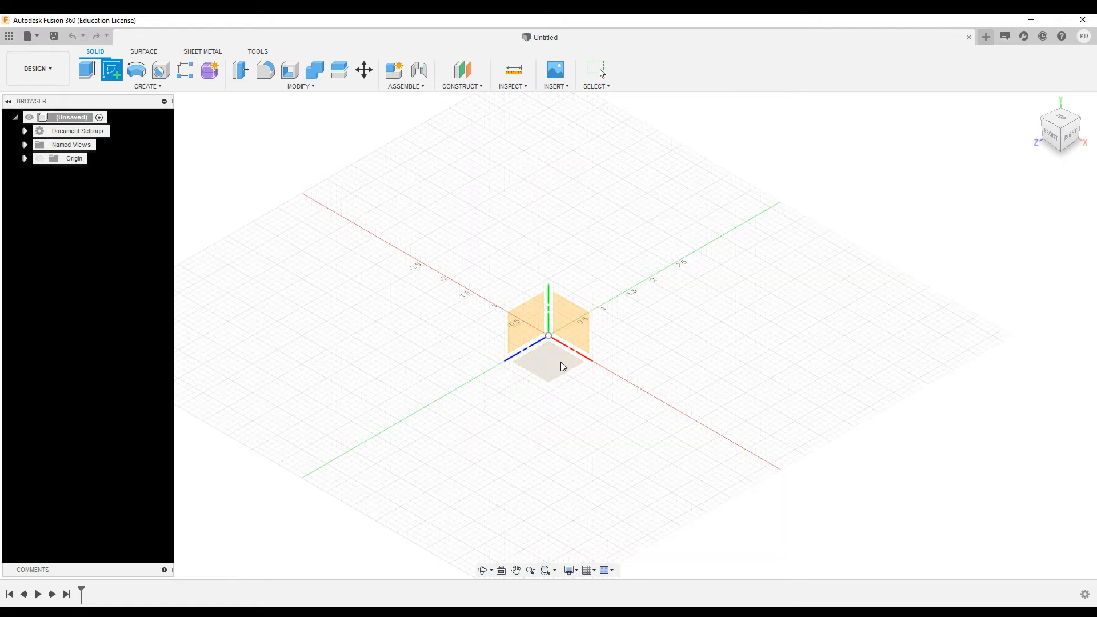
mouse_move(563, 366)
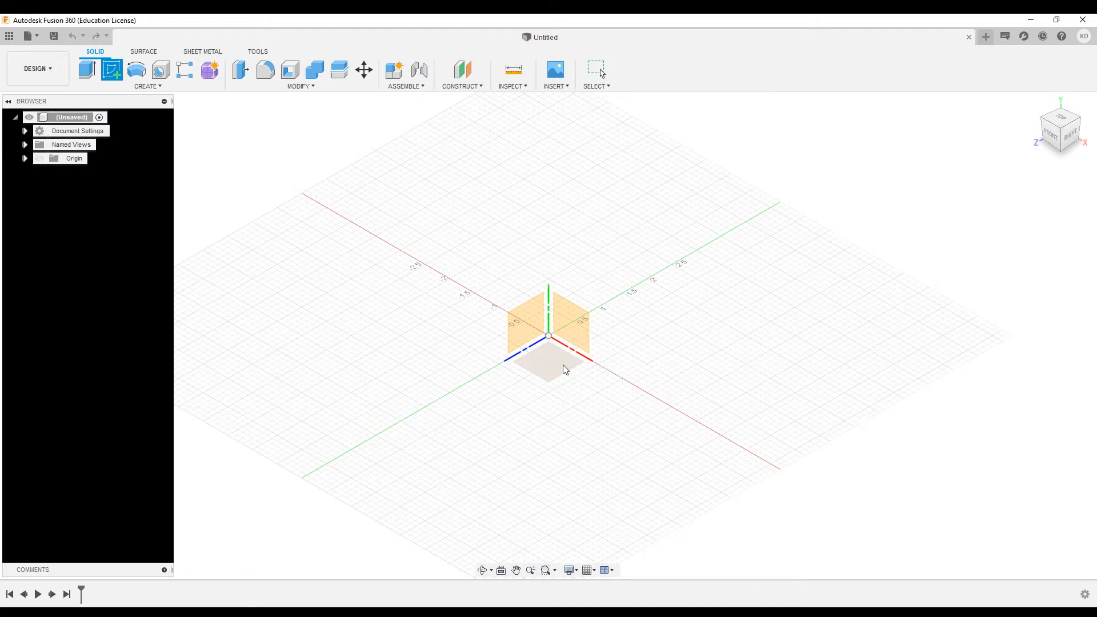
mouse_move(565, 370)
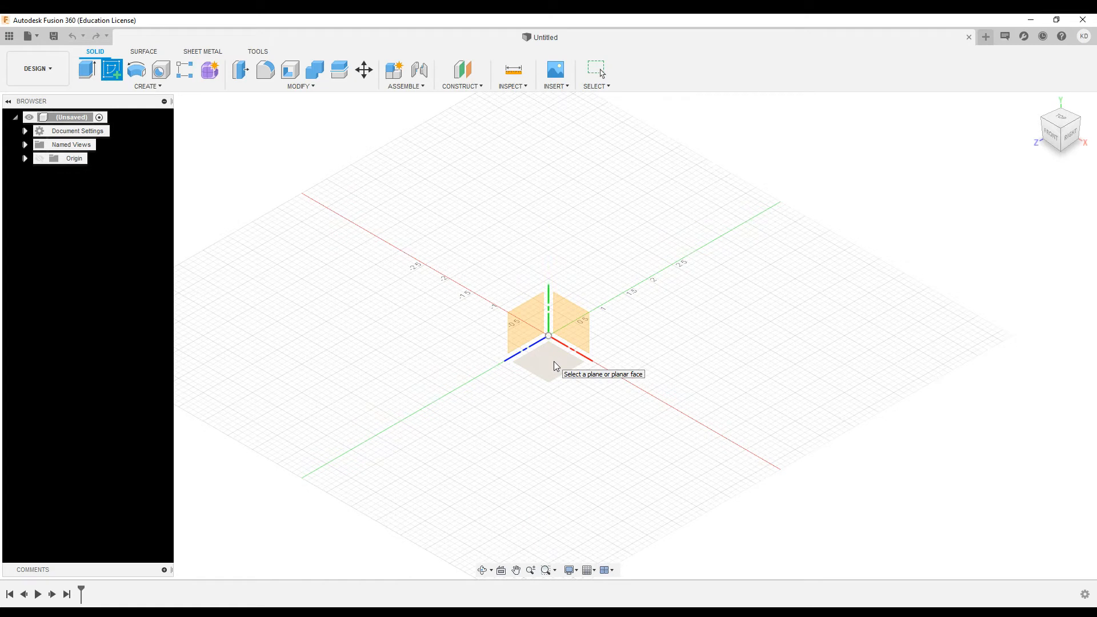
drag(552, 339, 549, 343)
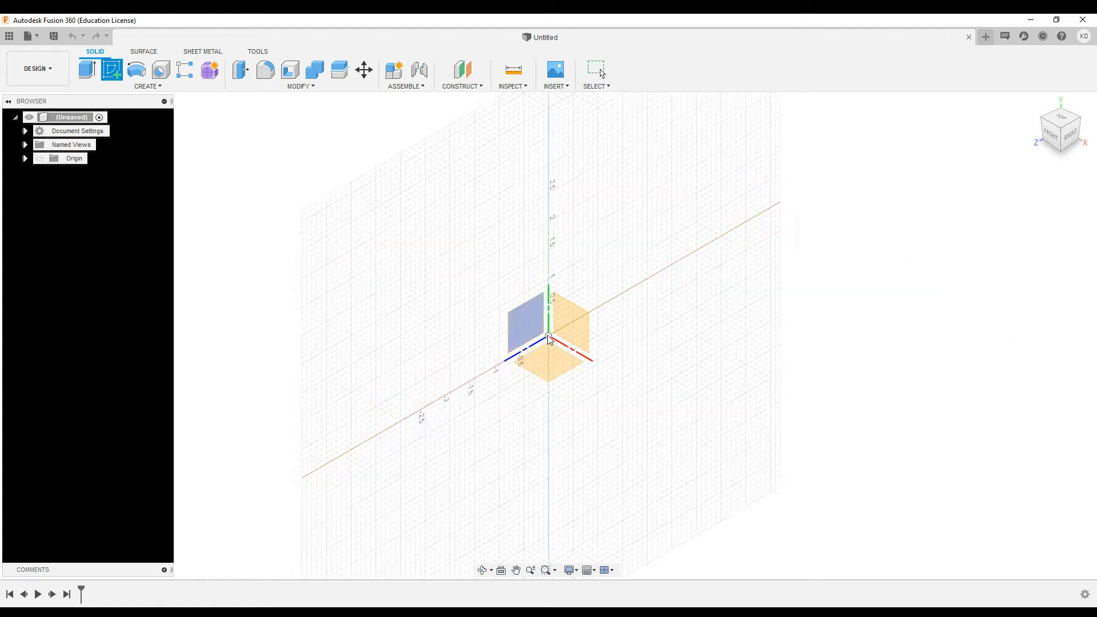
mouse_move(549, 342)
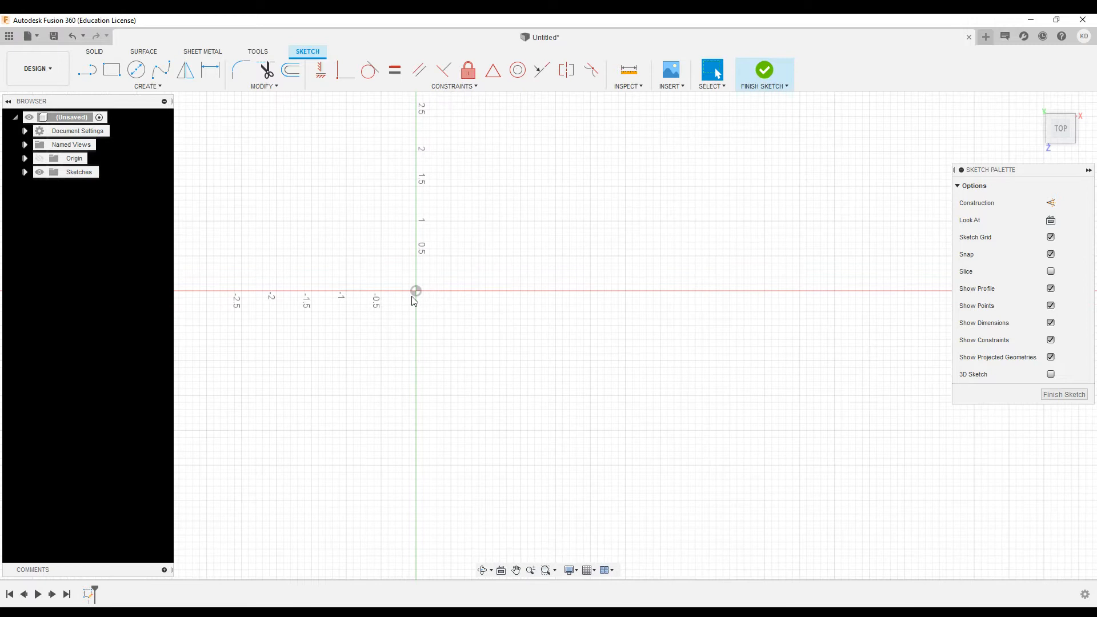
mouse_move(536, 320)
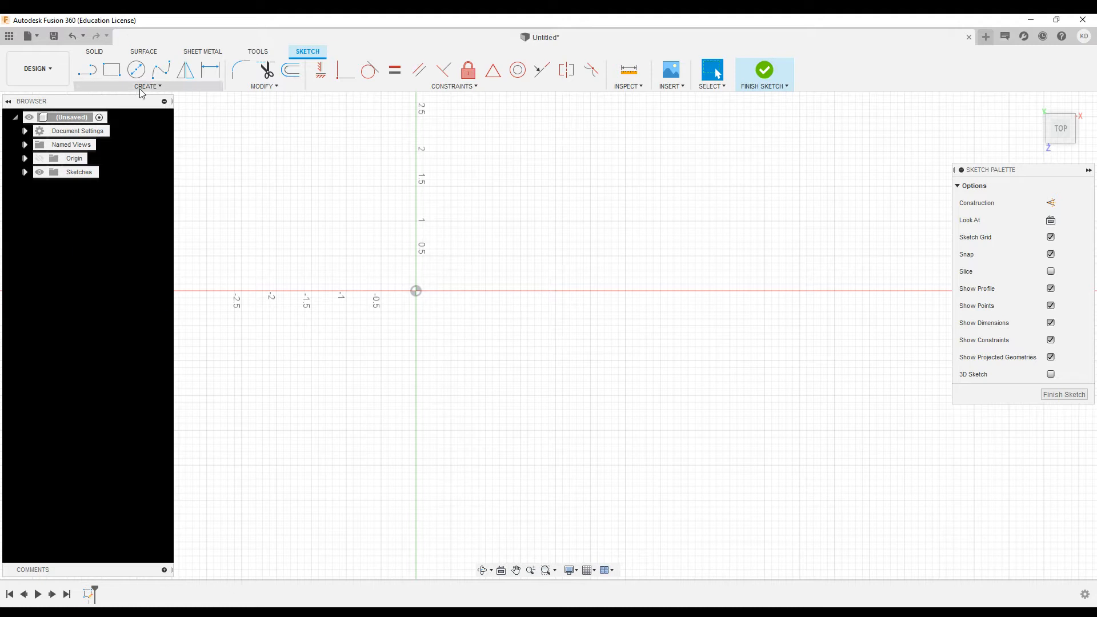
- Choose the Line tool from the sketch Create menu
click(148, 85)
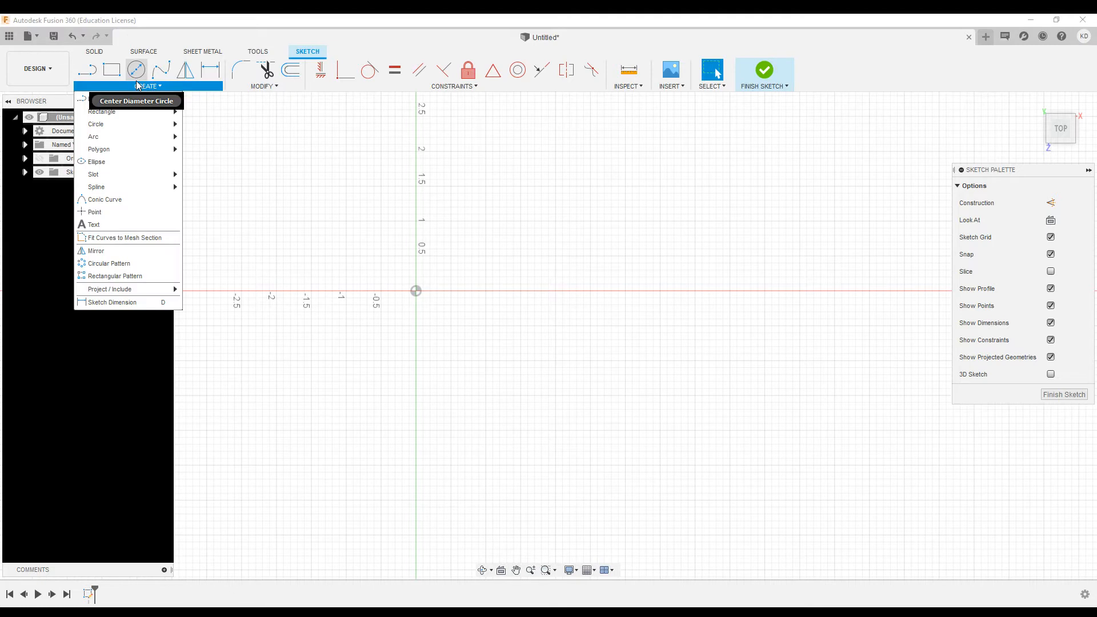
mouse_move(93, 99)
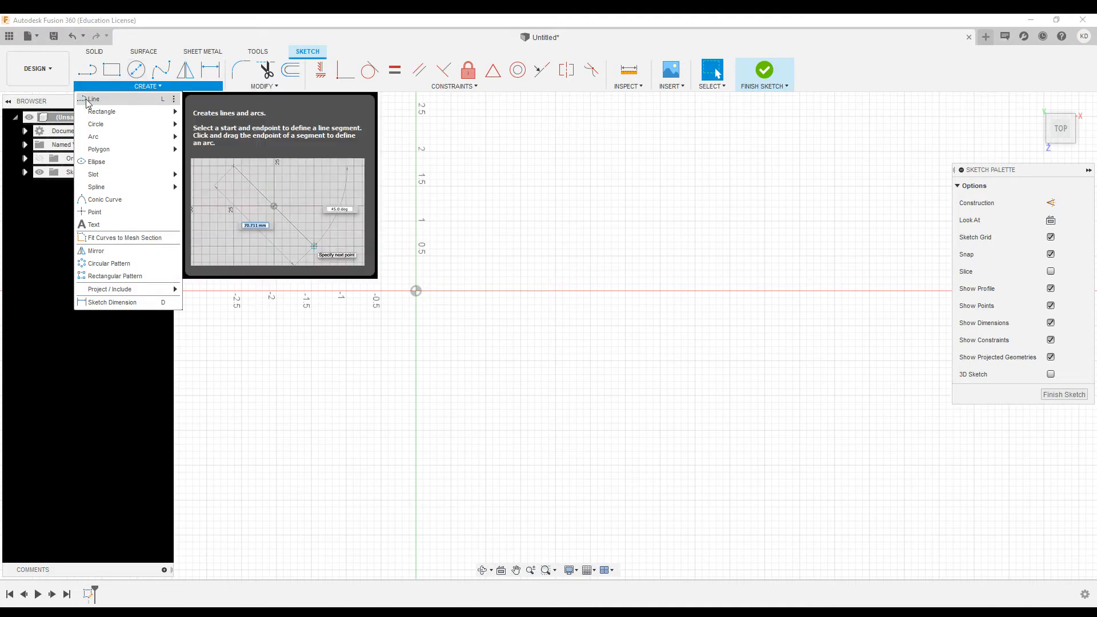
mouse_move(102, 111)
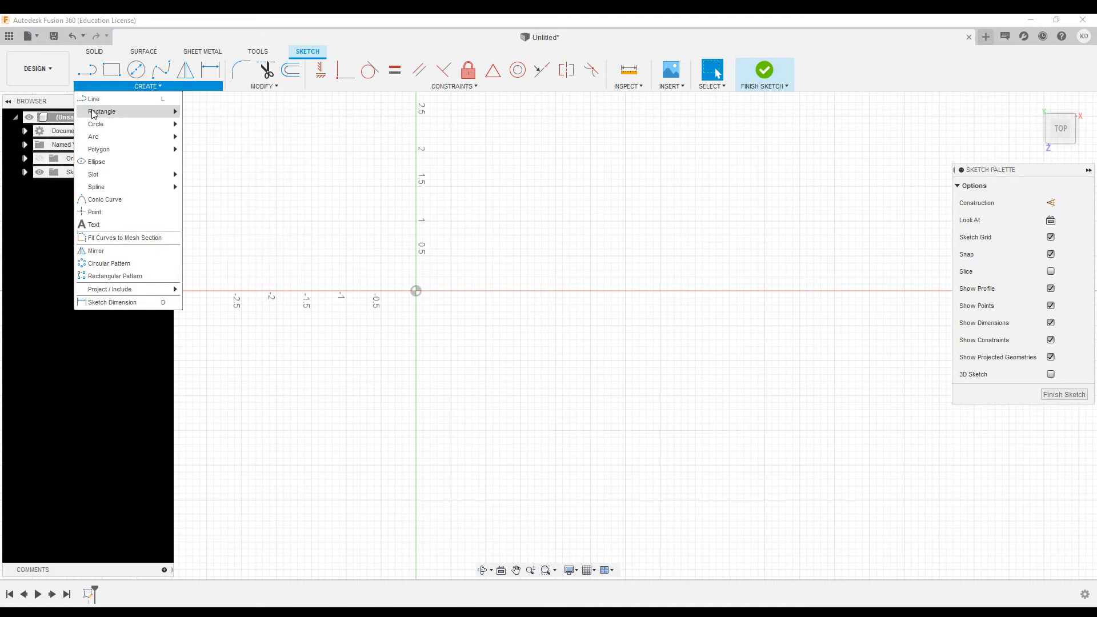
mouse_move(95, 124)
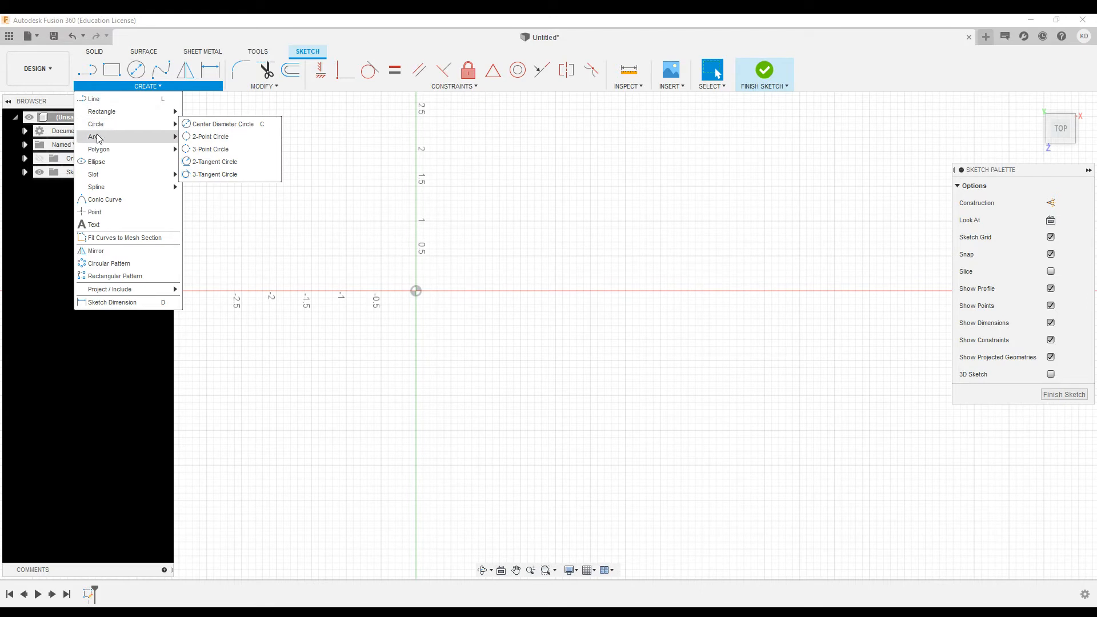
mouse_move(93, 174)
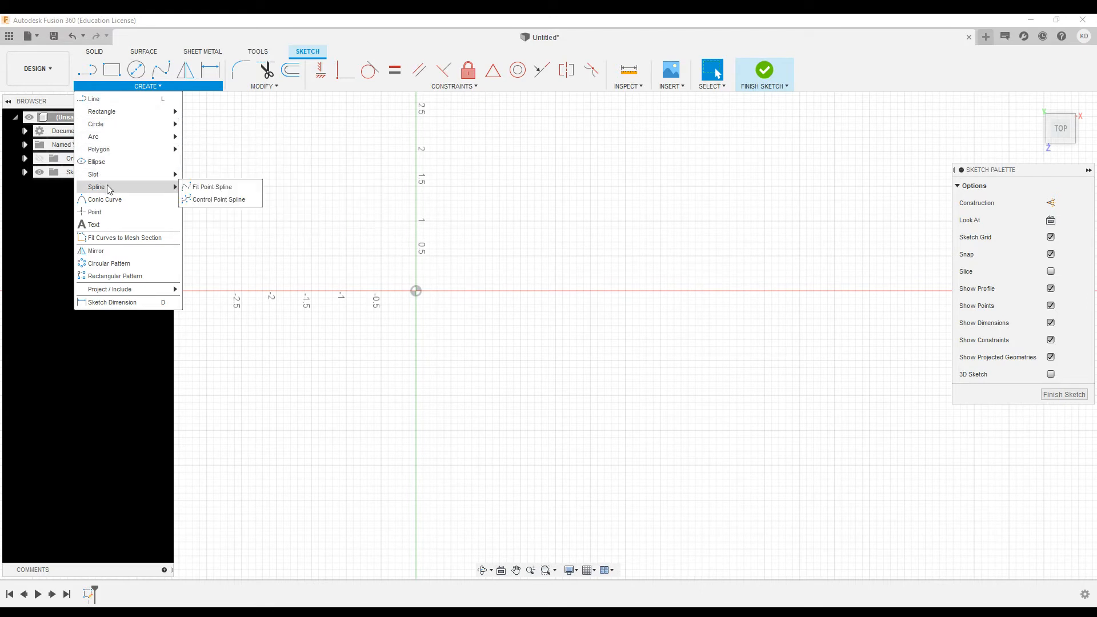
mouse_move(94, 212)
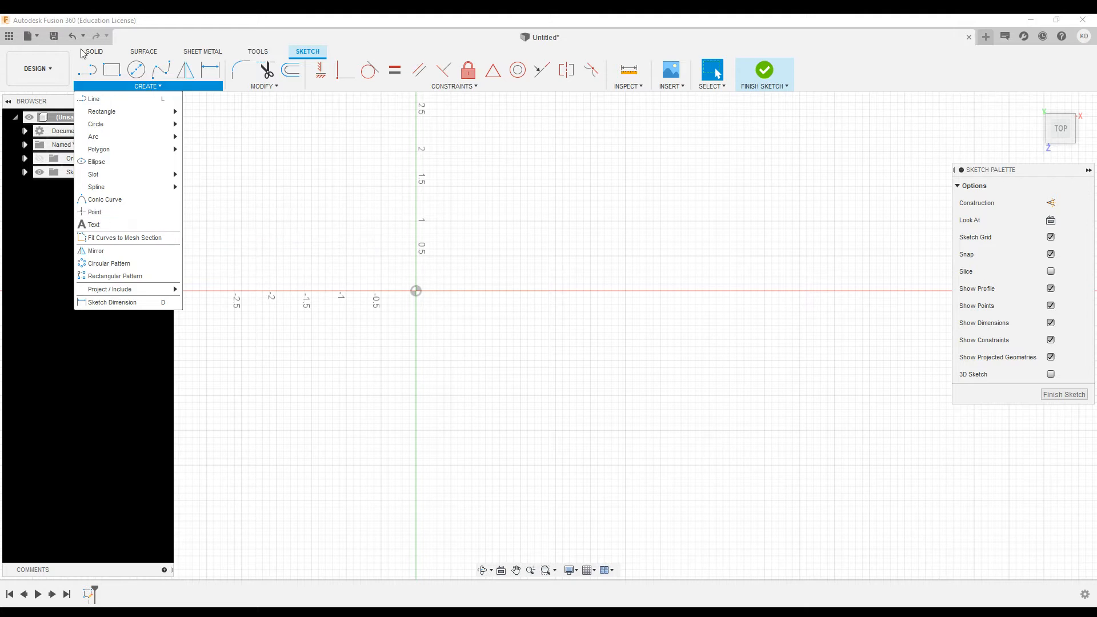
click(94, 99)
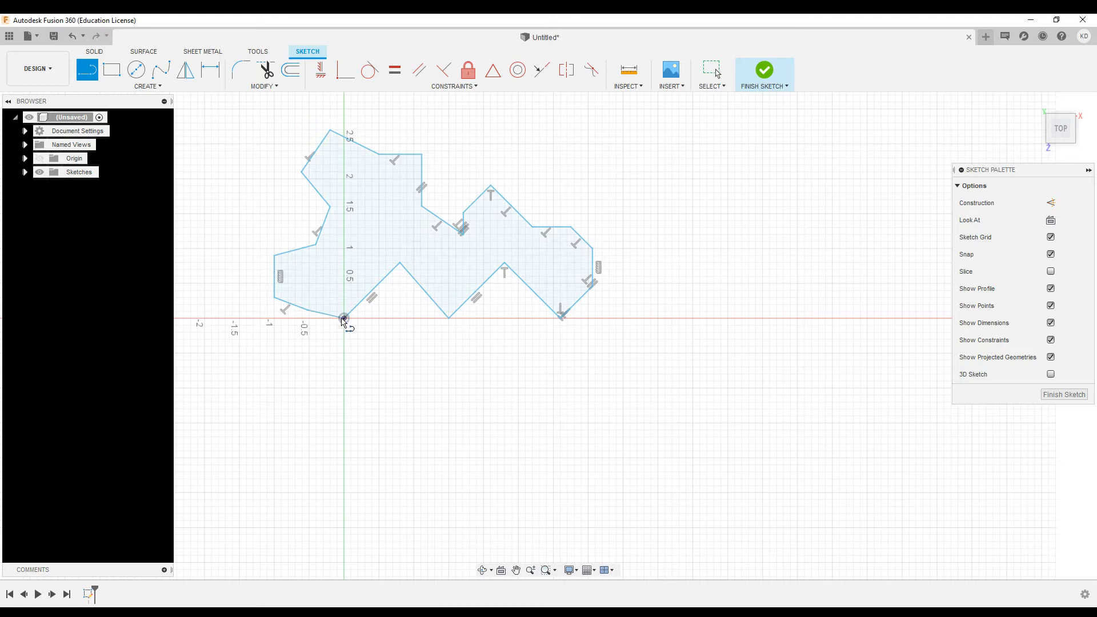
mouse_move(434, 262)
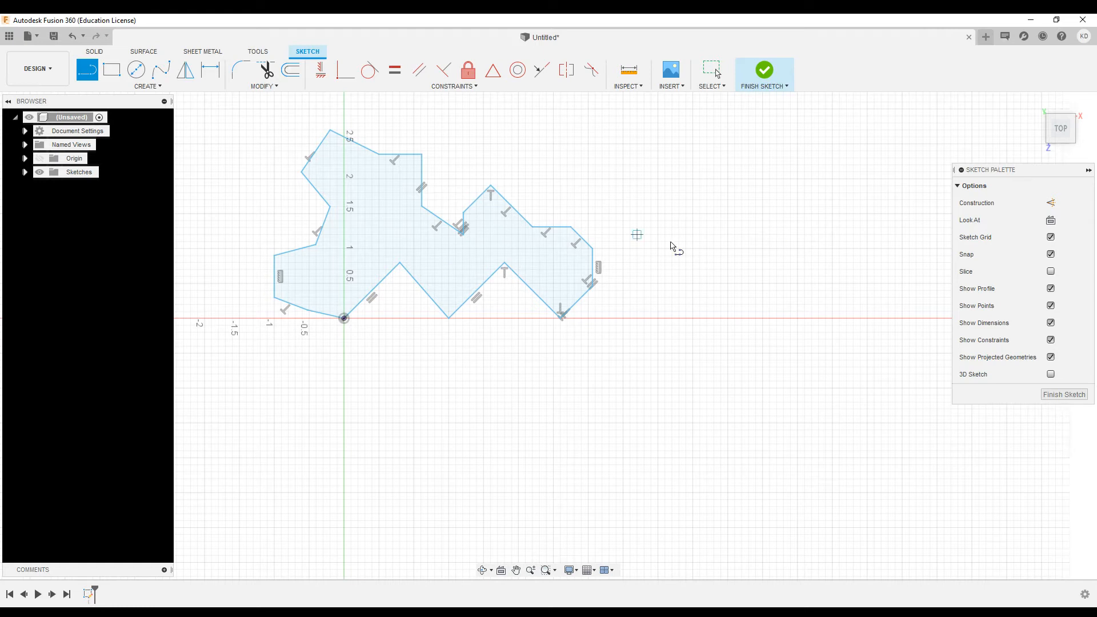
mouse_move(409, 237)
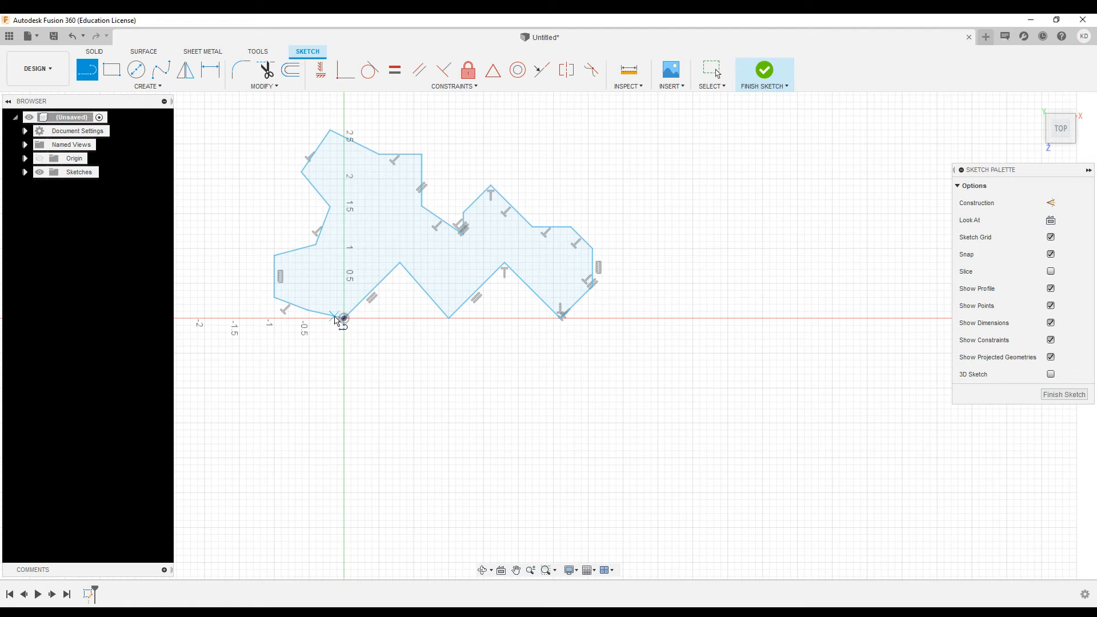
mouse_move(416, 243)
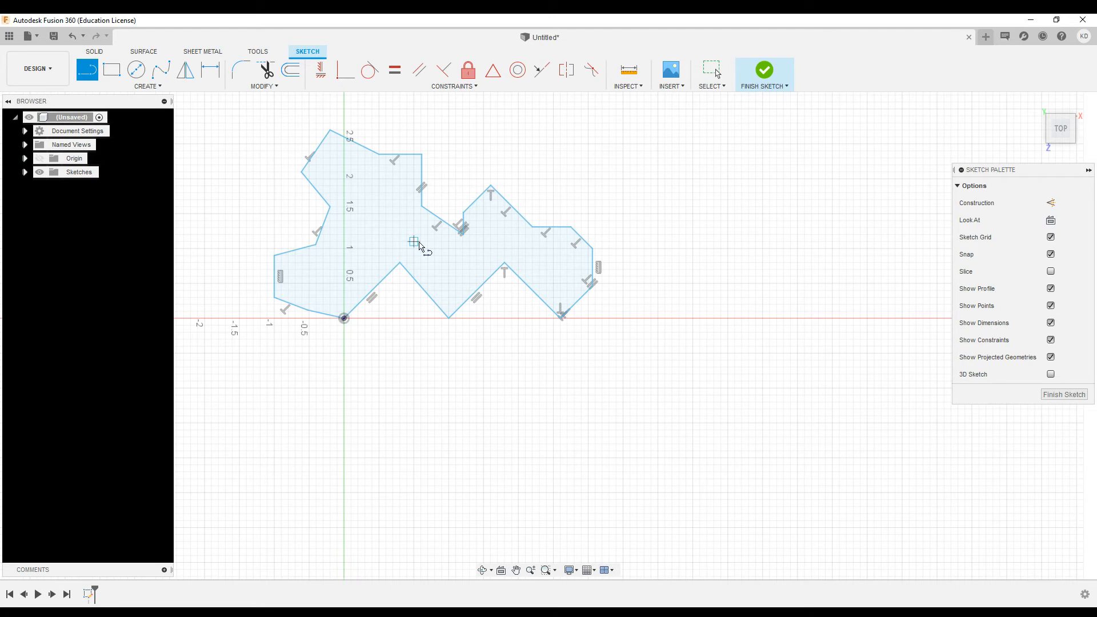
mouse_move(403, 222)
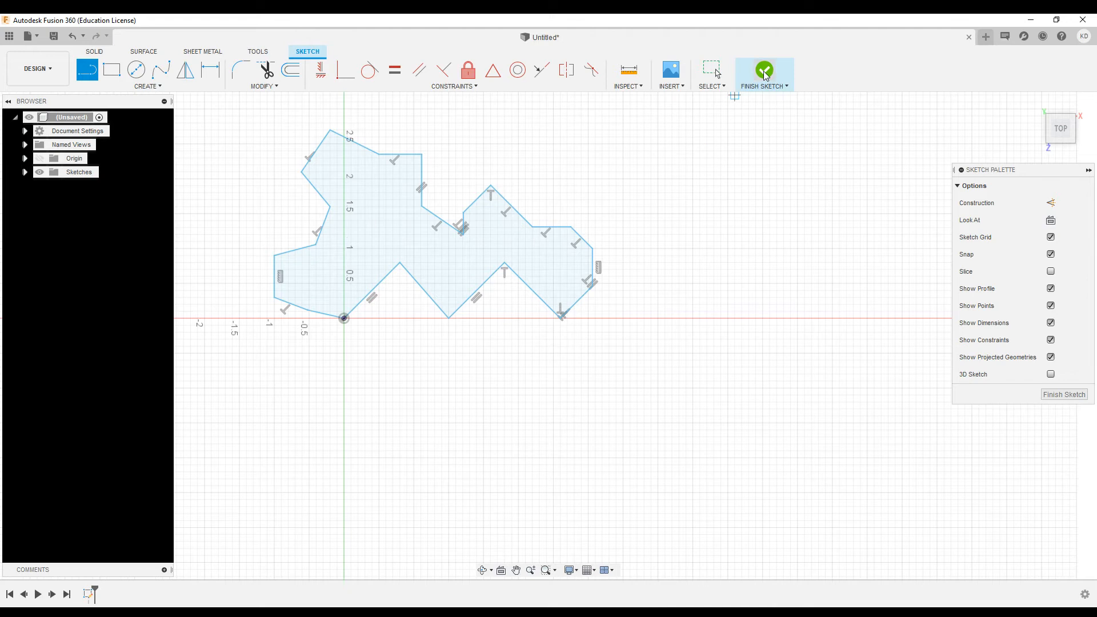
- Finish the polygon sketch, expand Sketches to show Sketch1, and select it in the timeline
click(763, 71)
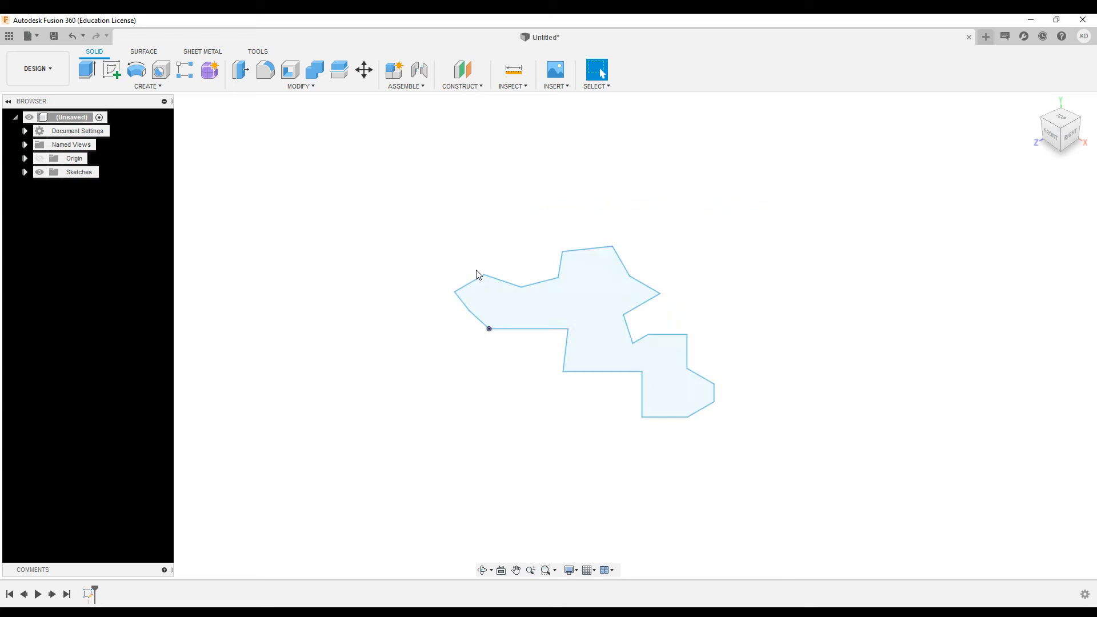
mouse_move(529, 361)
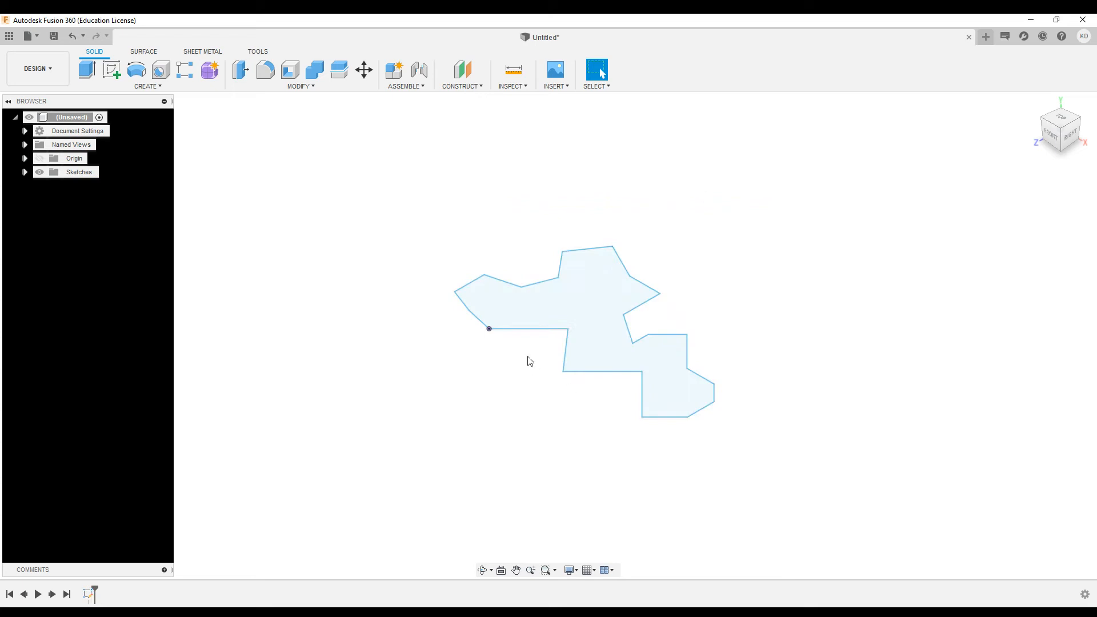
mouse_move(16, 190)
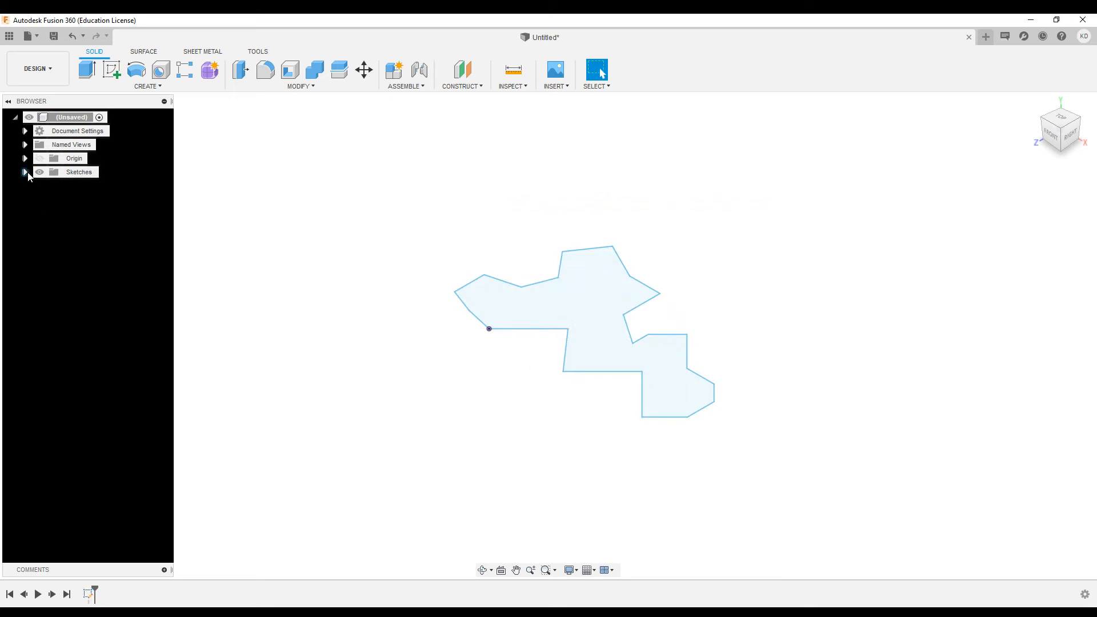
click(25, 172)
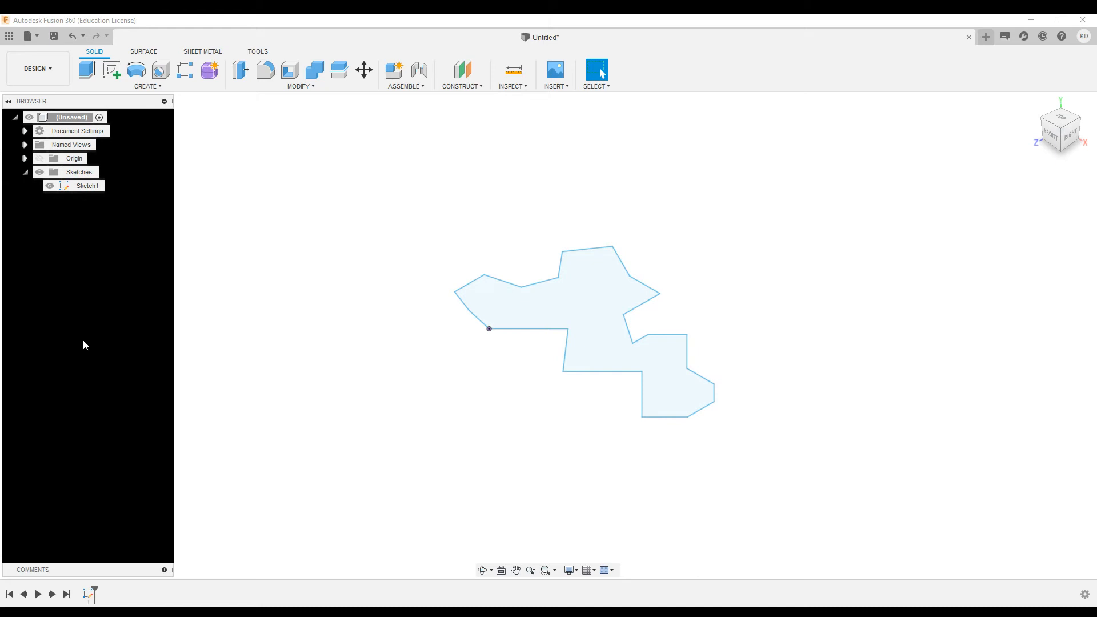
mouse_move(87, 185)
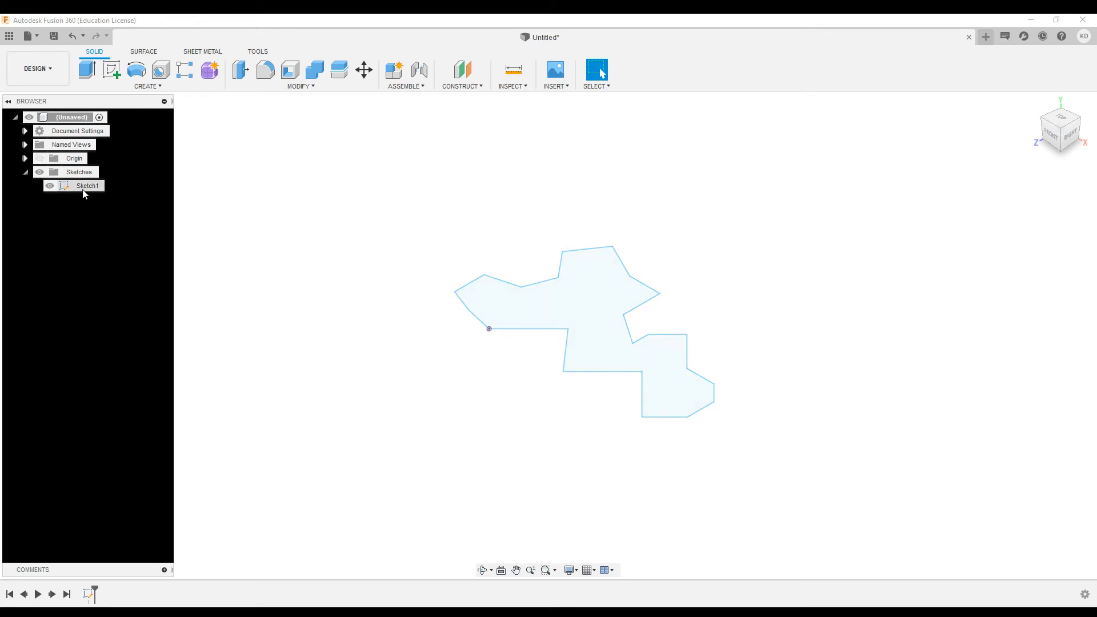
right_click(87, 185)
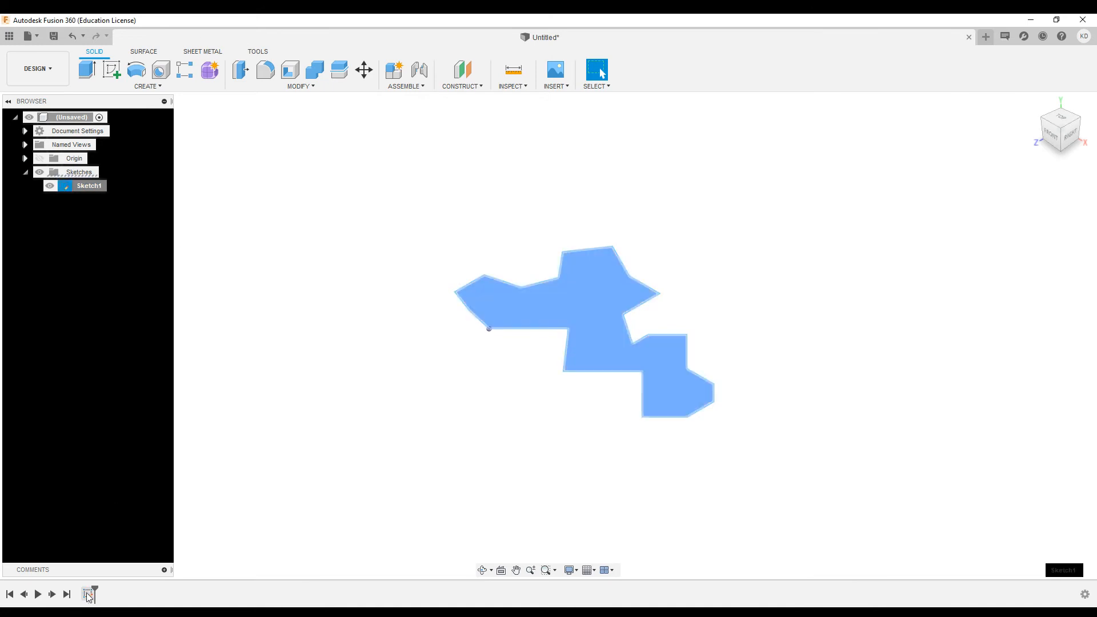
click(88, 594)
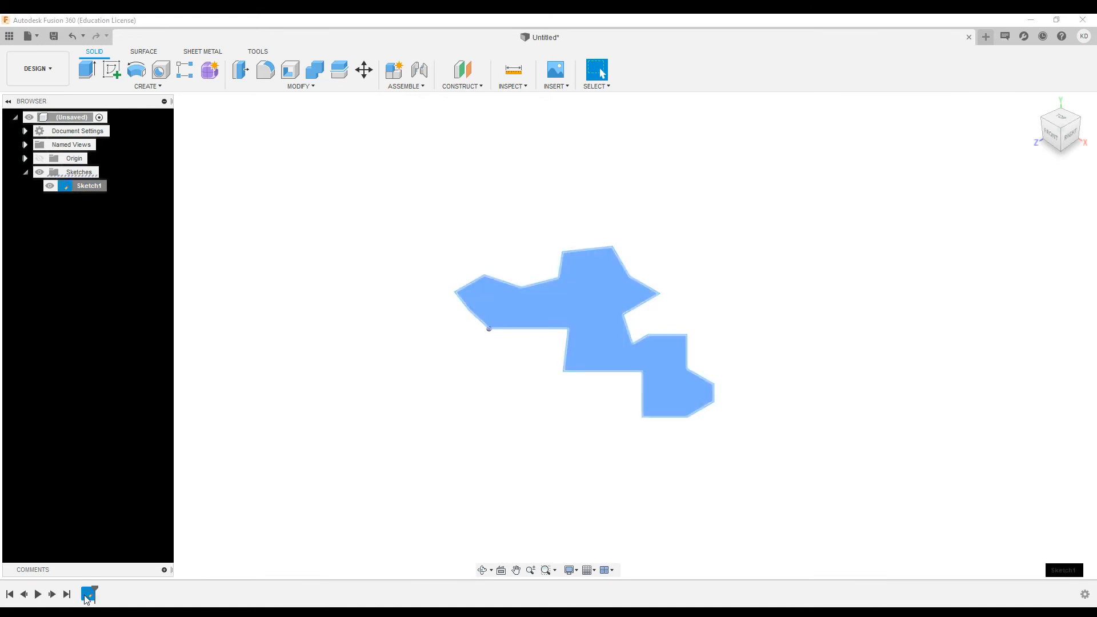
- Reopen Sketch1 for editing from its timeline context menu
right_click(89, 595)
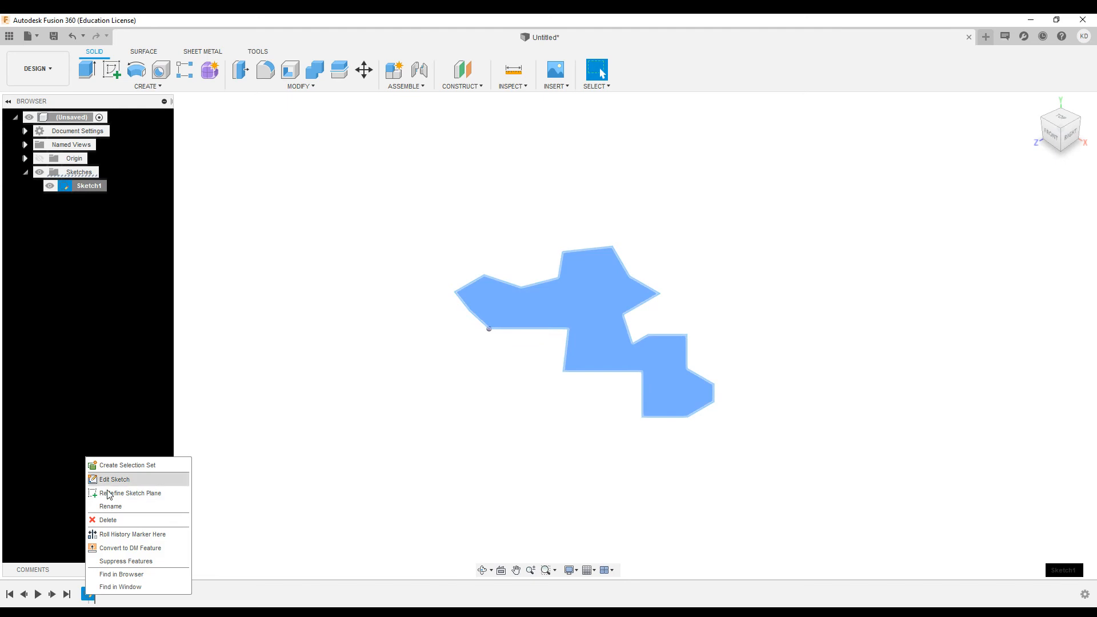
click(113, 479)
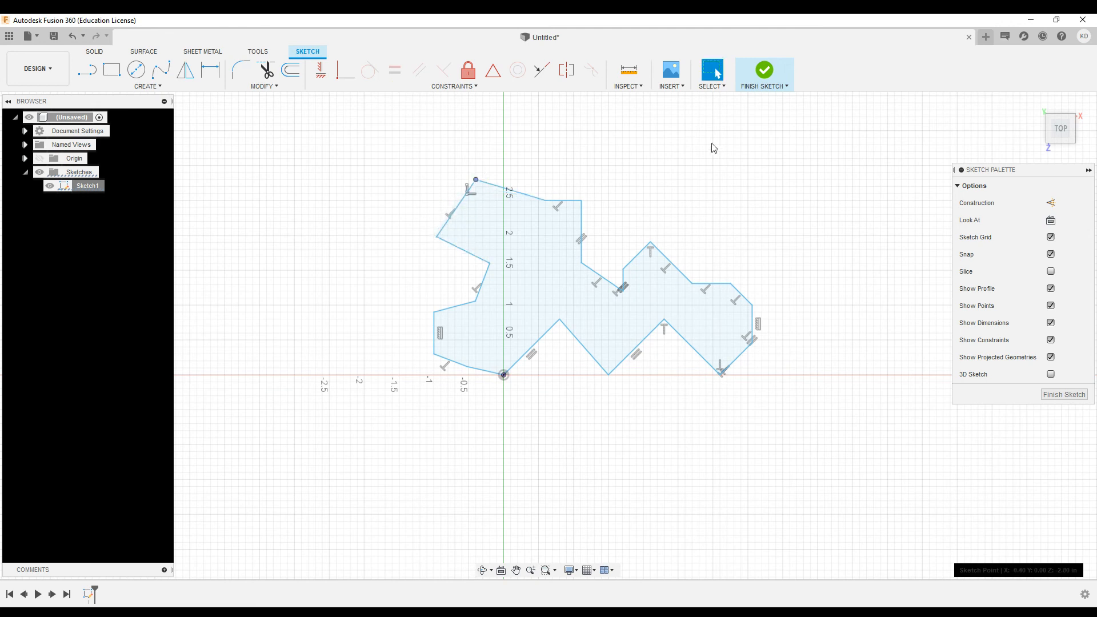
mouse_move(286, 280)
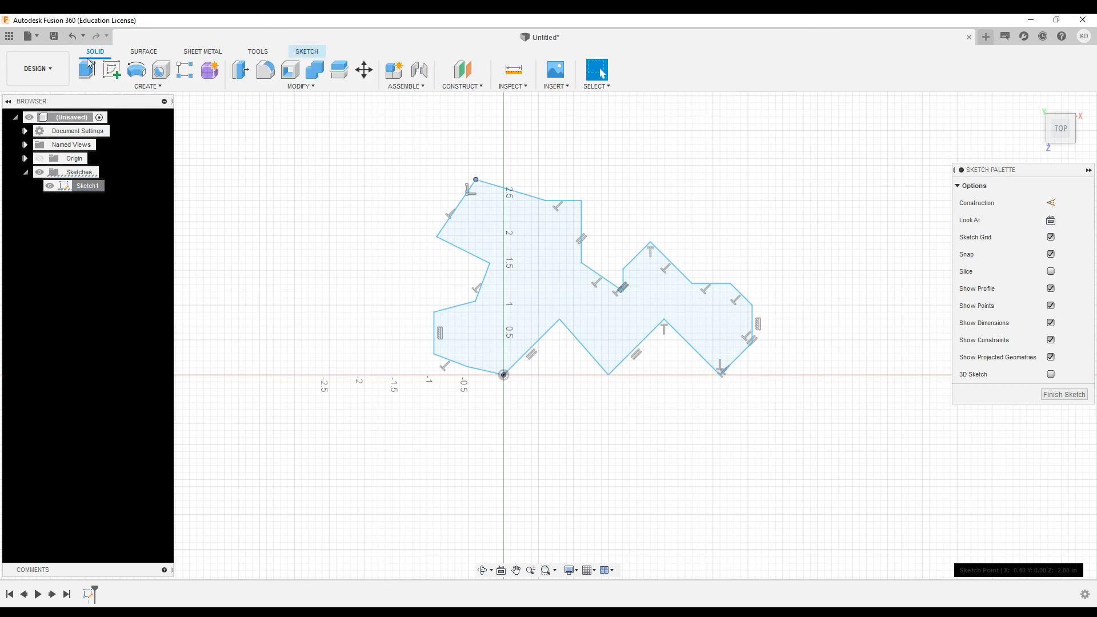
- Extrude the polygon profile into a solid body and orbit to inspect it
click(86, 69)
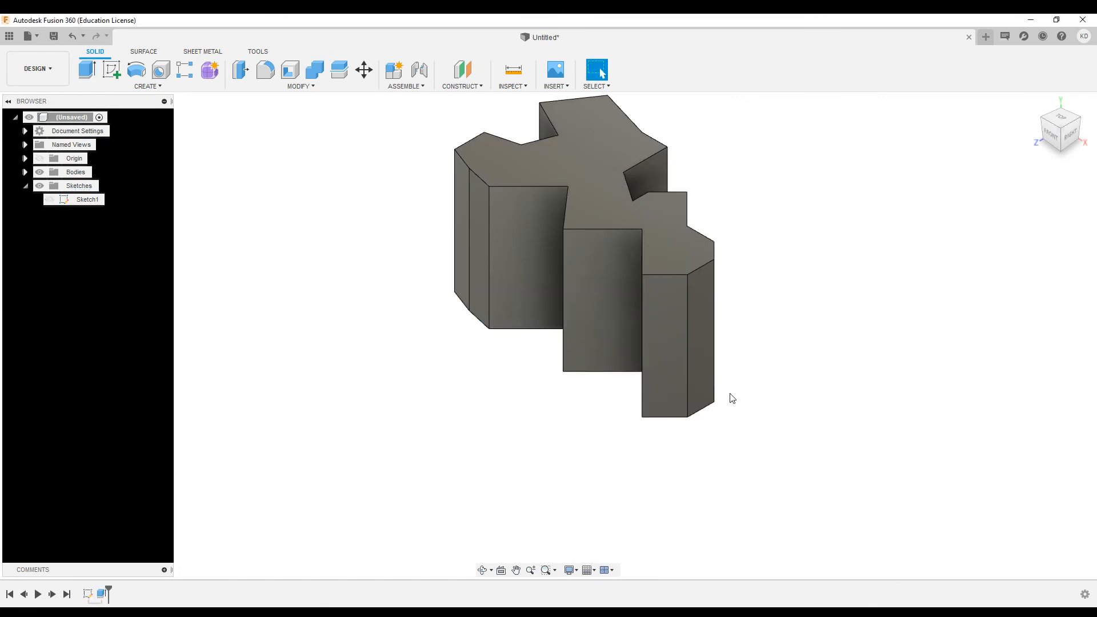
drag(731, 399, 682, 436)
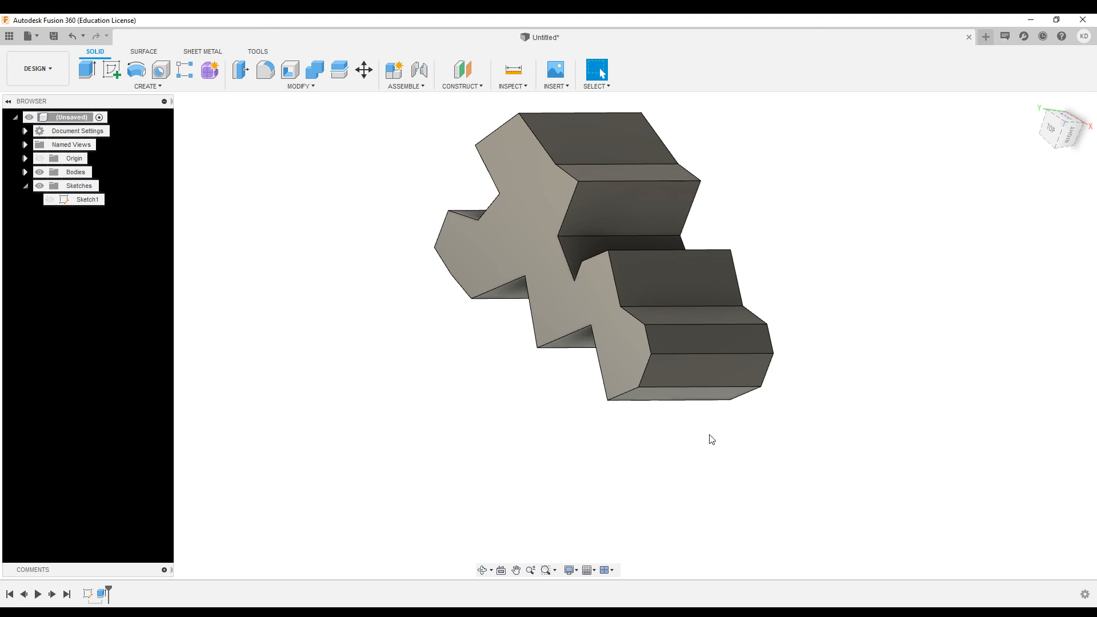
mouse_move(567, 477)
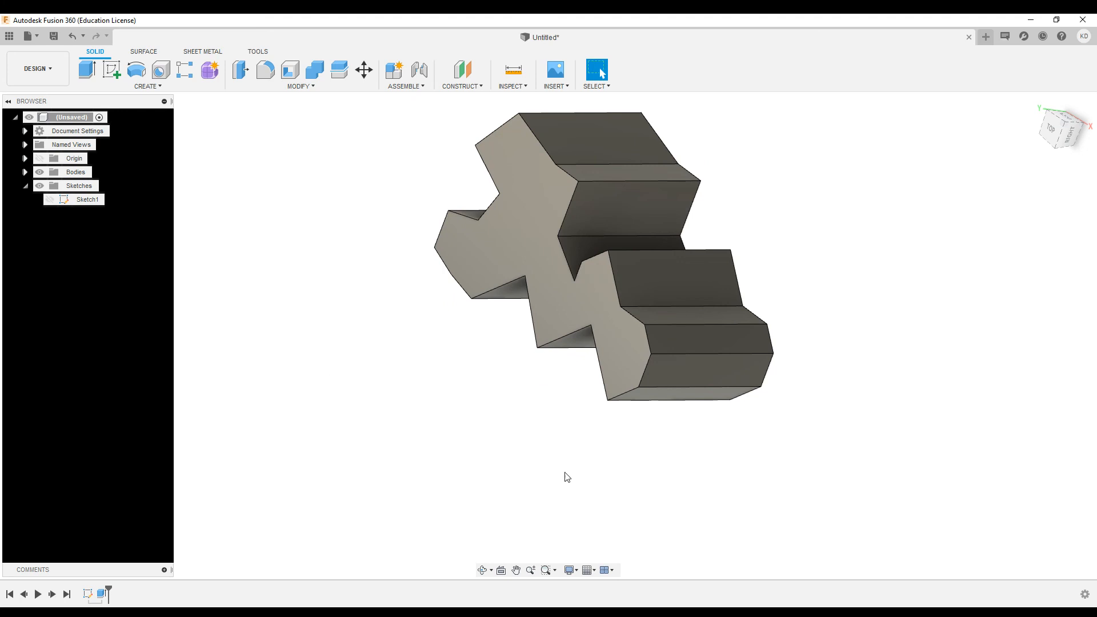
mouse_move(403, 423)
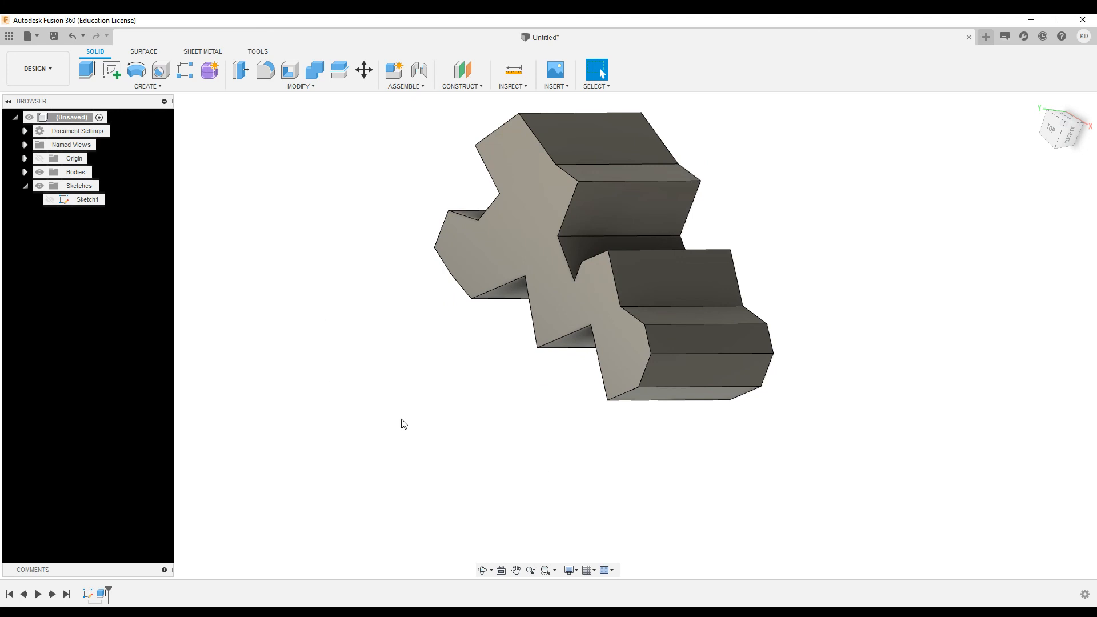
mouse_move(373, 473)
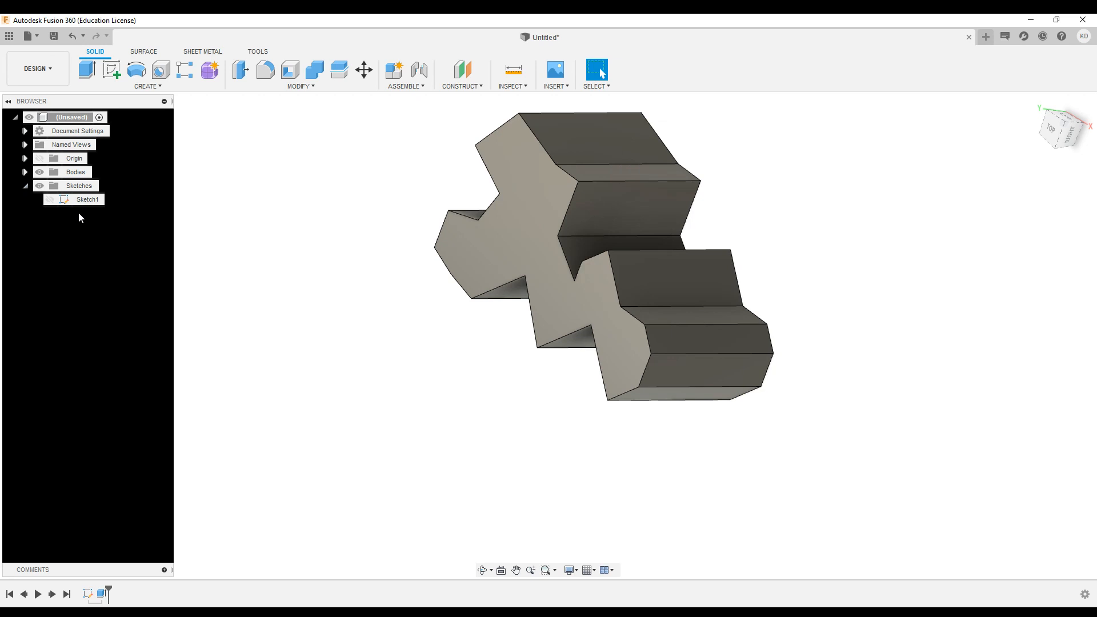
mouse_move(75, 223)
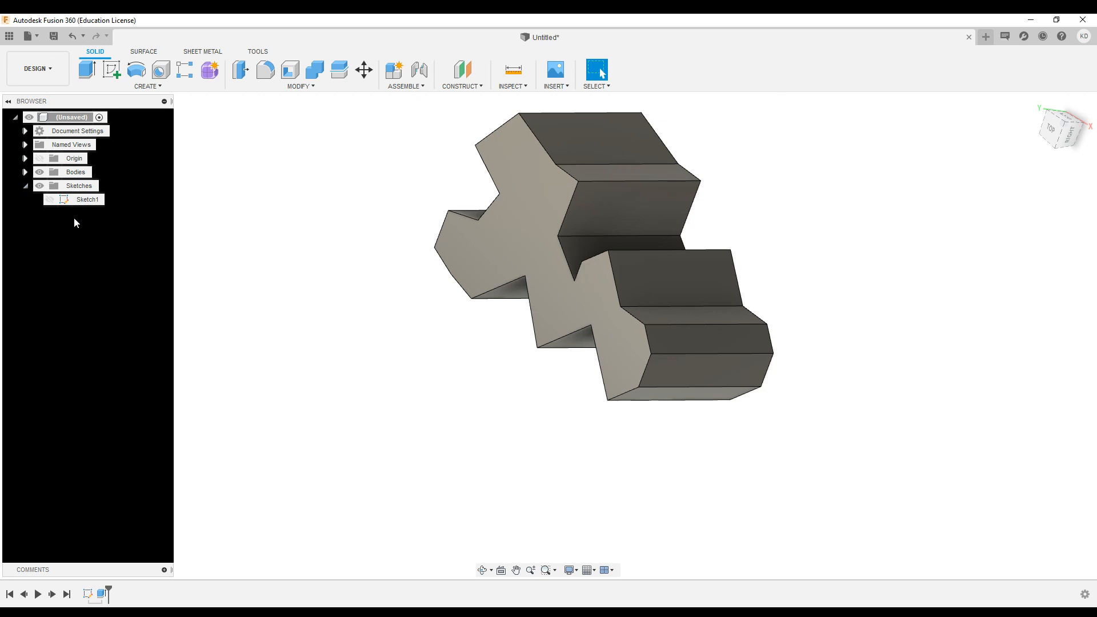